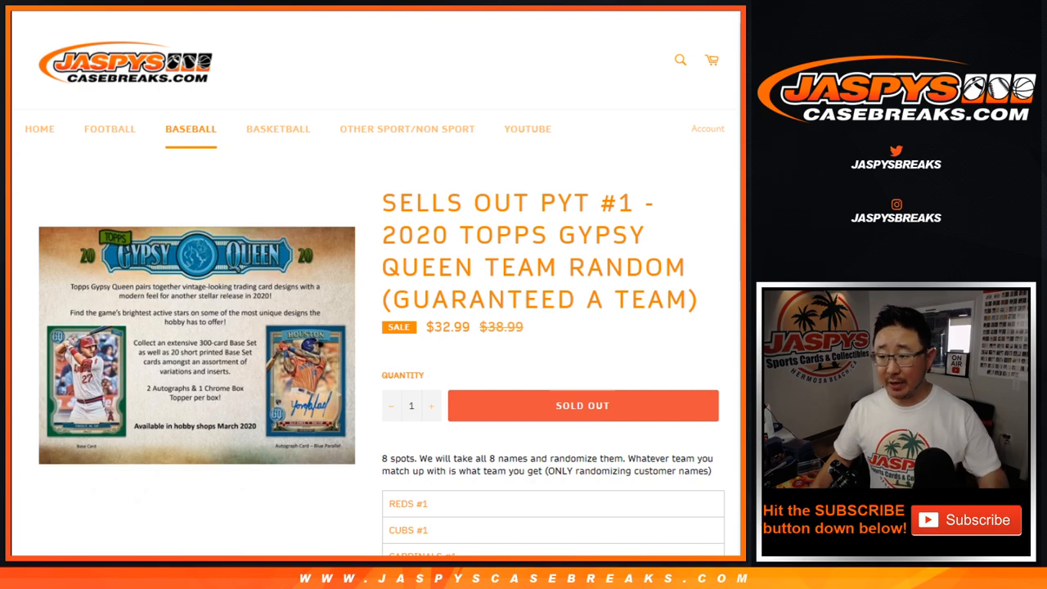
Review the eight Gypsy Queen team spots (REDS #1 to ROYALS - PYT #2) and go to random.org
{"action": "scroll", "scroll_direction": "down", "scroll_amount": 3}
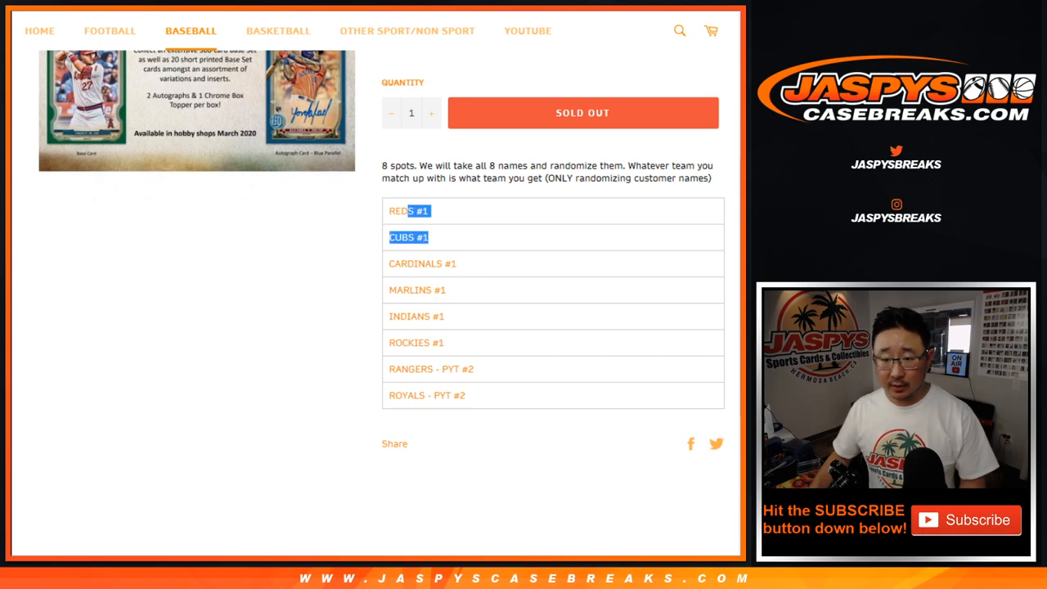
{"action": "left_click_drag", "start_coordinate": [409, 237], "coordinate": [415, 344]}
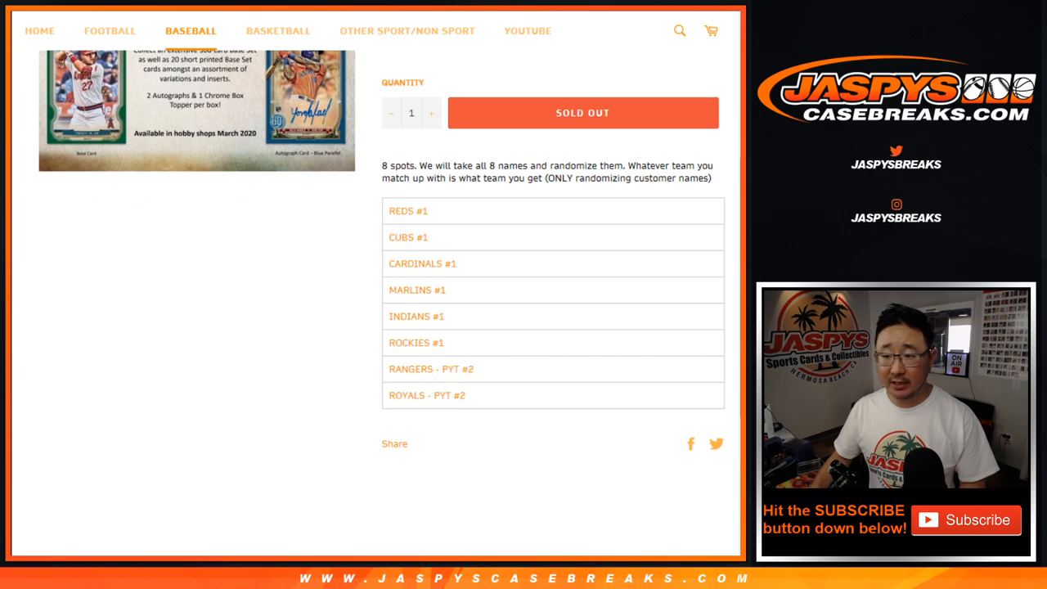
{"action": "scroll", "scroll_direction": "up", "scroll_amount": 3}
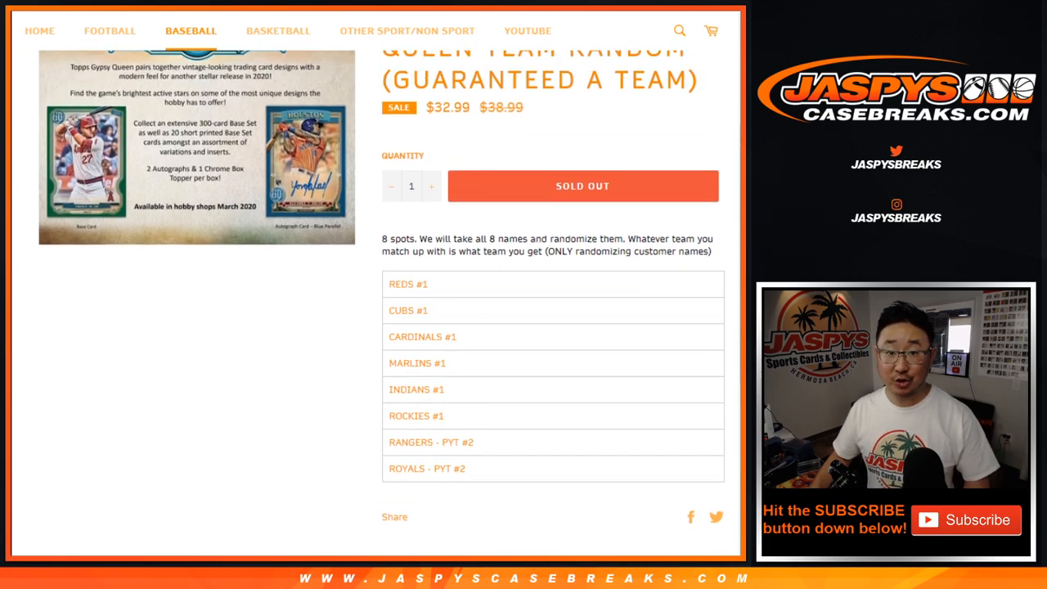
{"action": "double_click", "coordinate": [628, 252]}
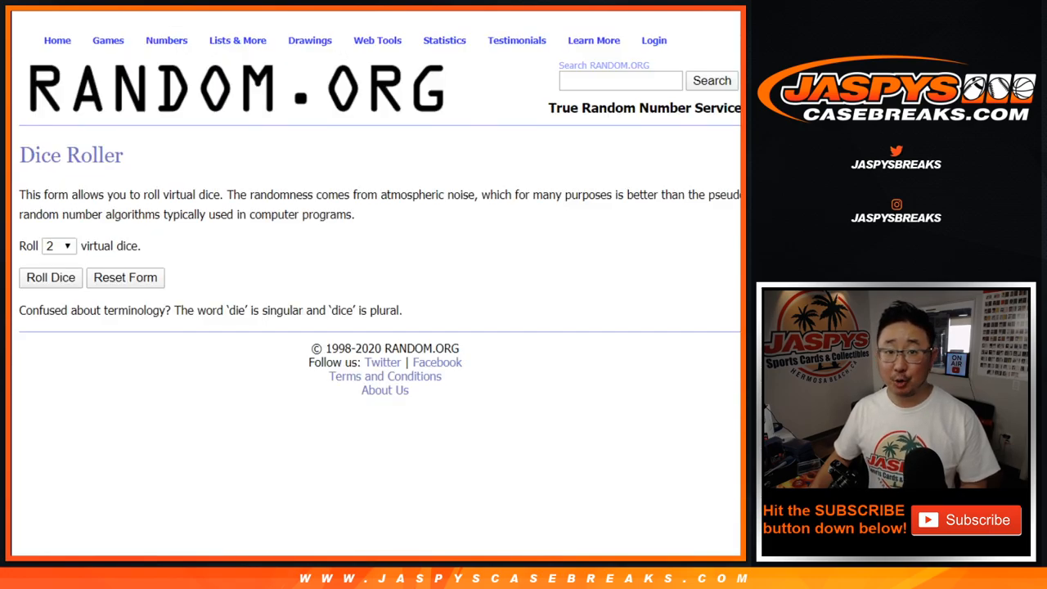
Shuffle the eight customer names into random order with the List Randomizer
{"action": "left_click", "coordinate": [49, 278]}
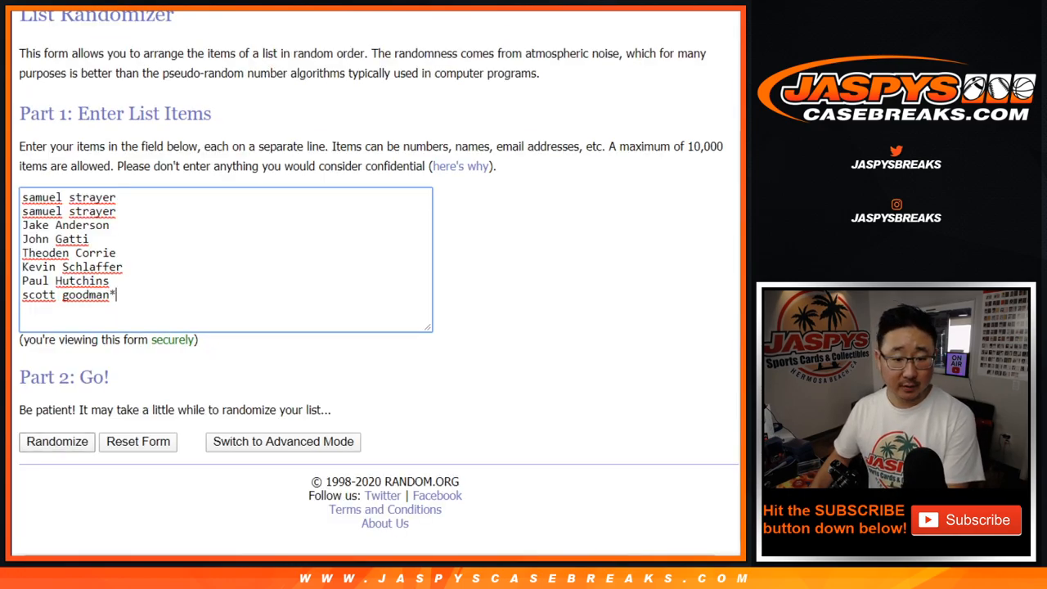
{"action": "left_click", "coordinate": [56, 442]}
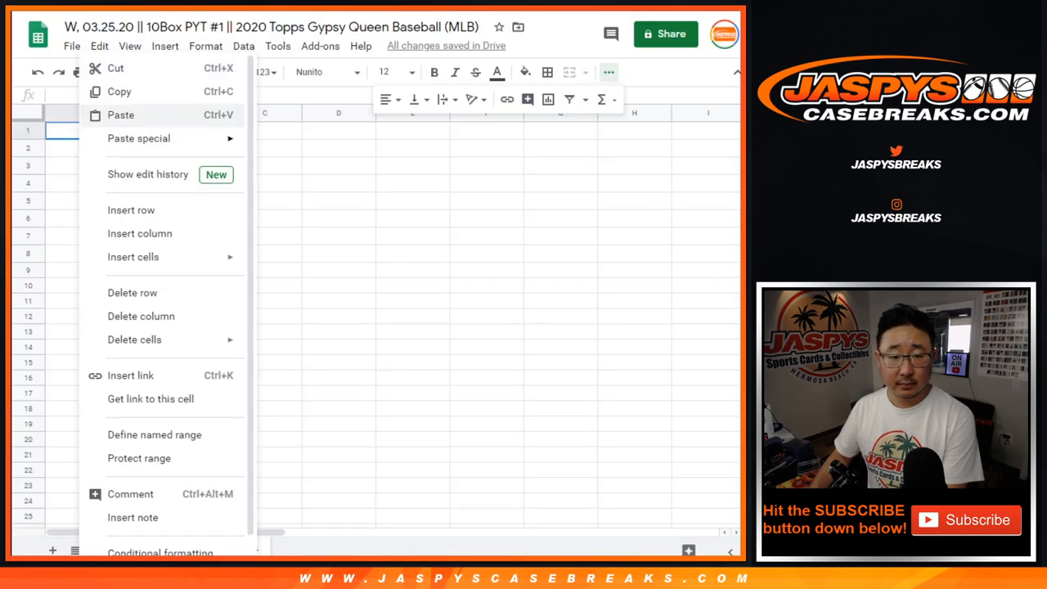
Paste the shuffled names beside the eight teams and format them in Nunito size 12
{"action": "left_click", "coordinate": [390, 72]}
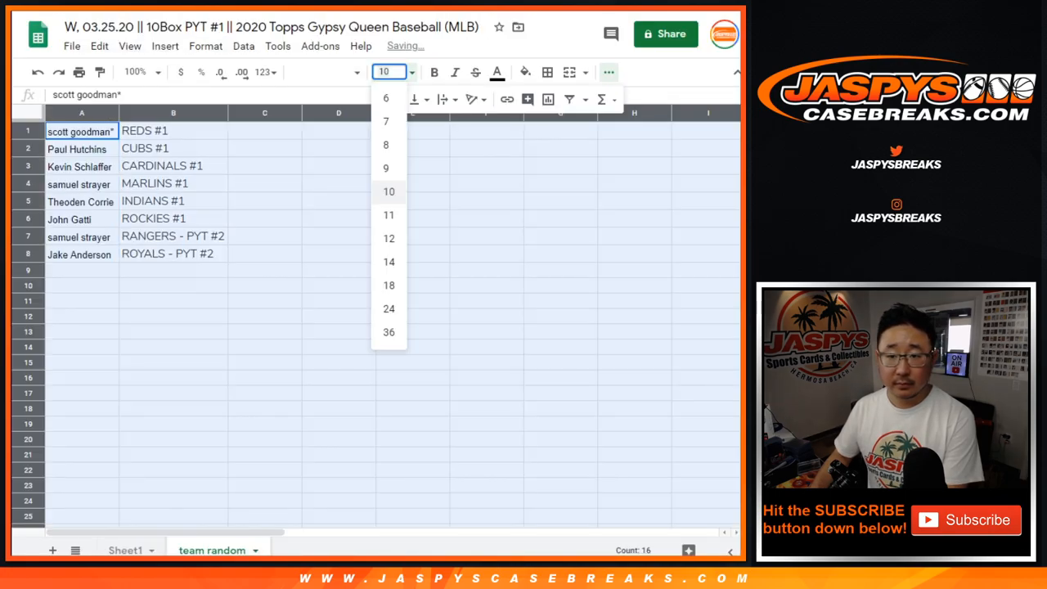
{"action": "left_click", "coordinate": [324, 72]}
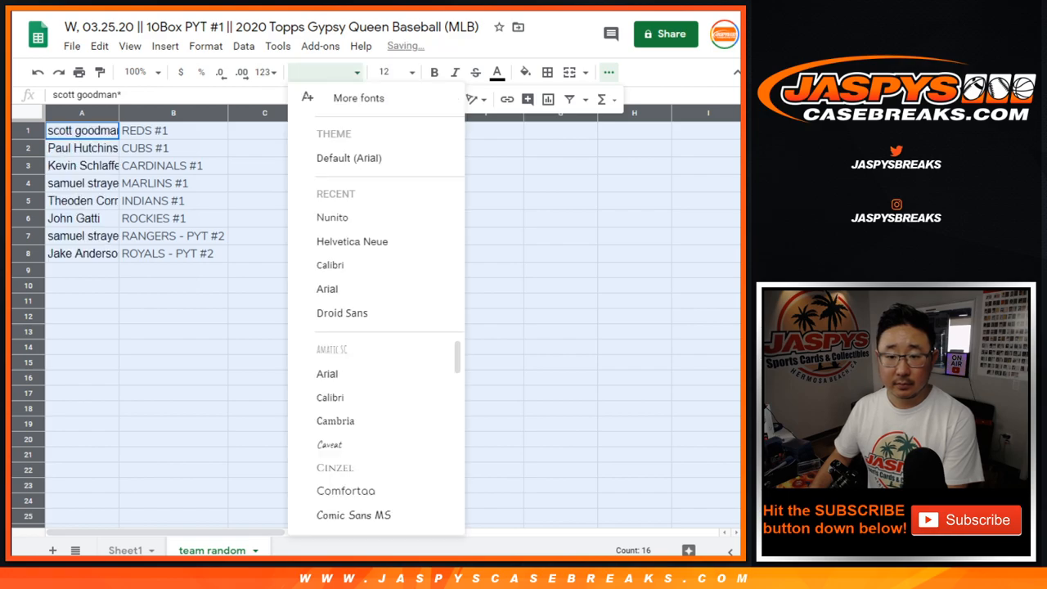
{"action": "left_click", "coordinate": [332, 216]}
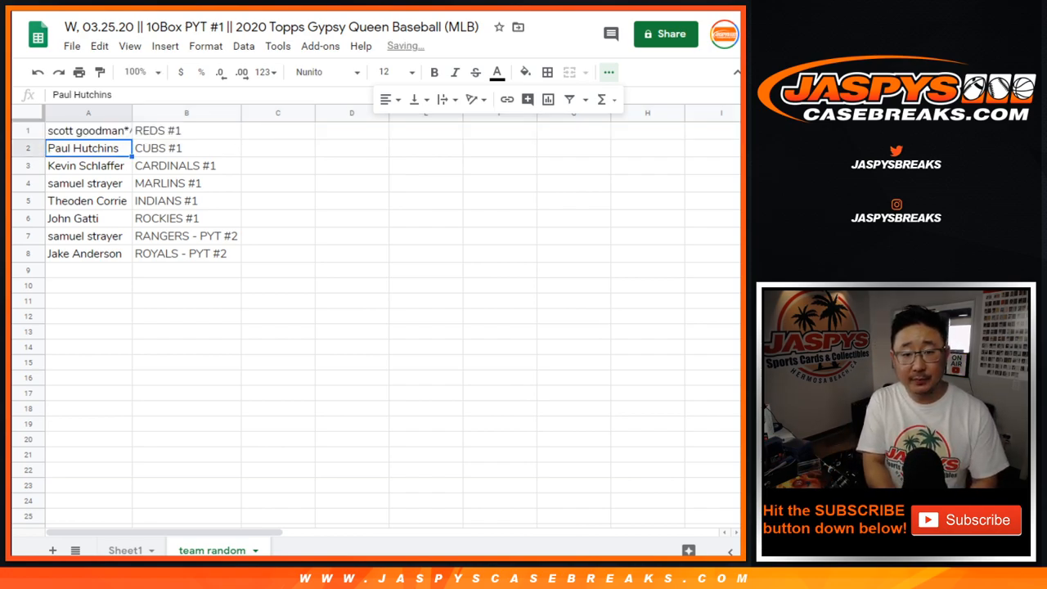
Add a caret after each of the eight customer names in cells A1–A8
{"action": "type", "text": "^"}
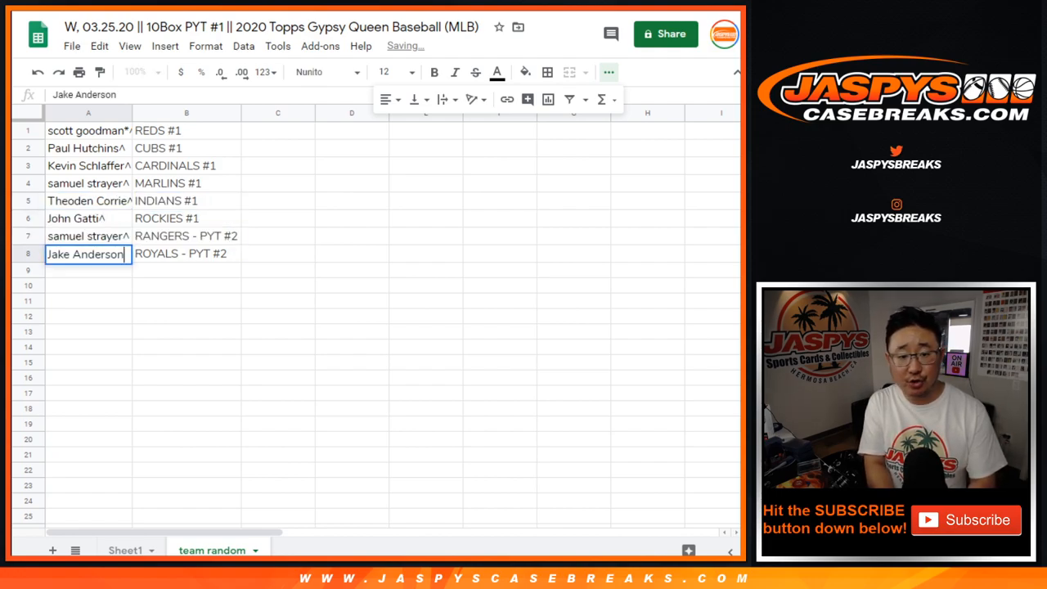
{"action": "key", "text": "enter"}
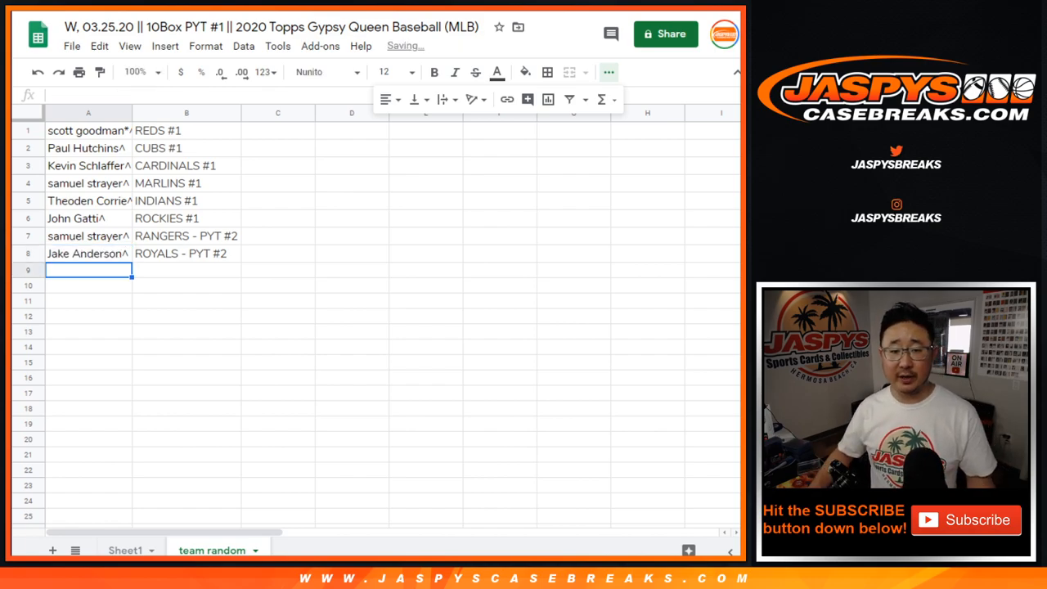